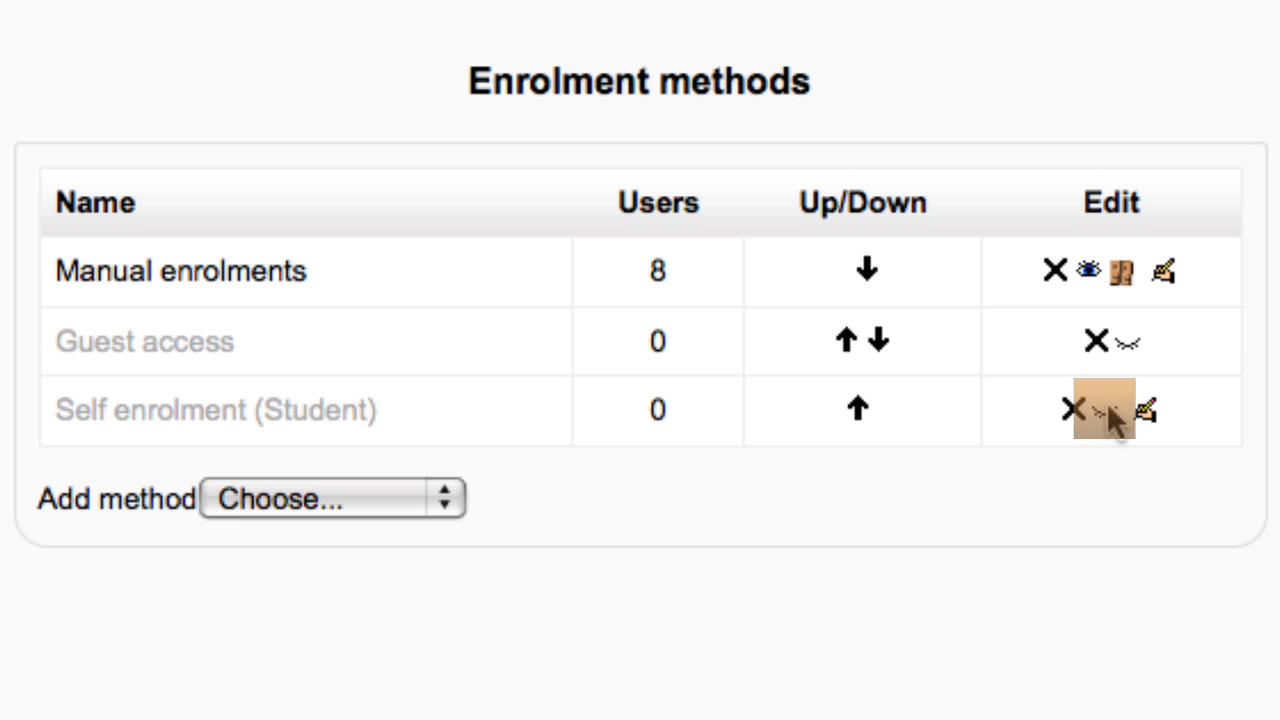
- Enable the Self enrolment (Student) method and go to its settings form
left_click(1102, 410)
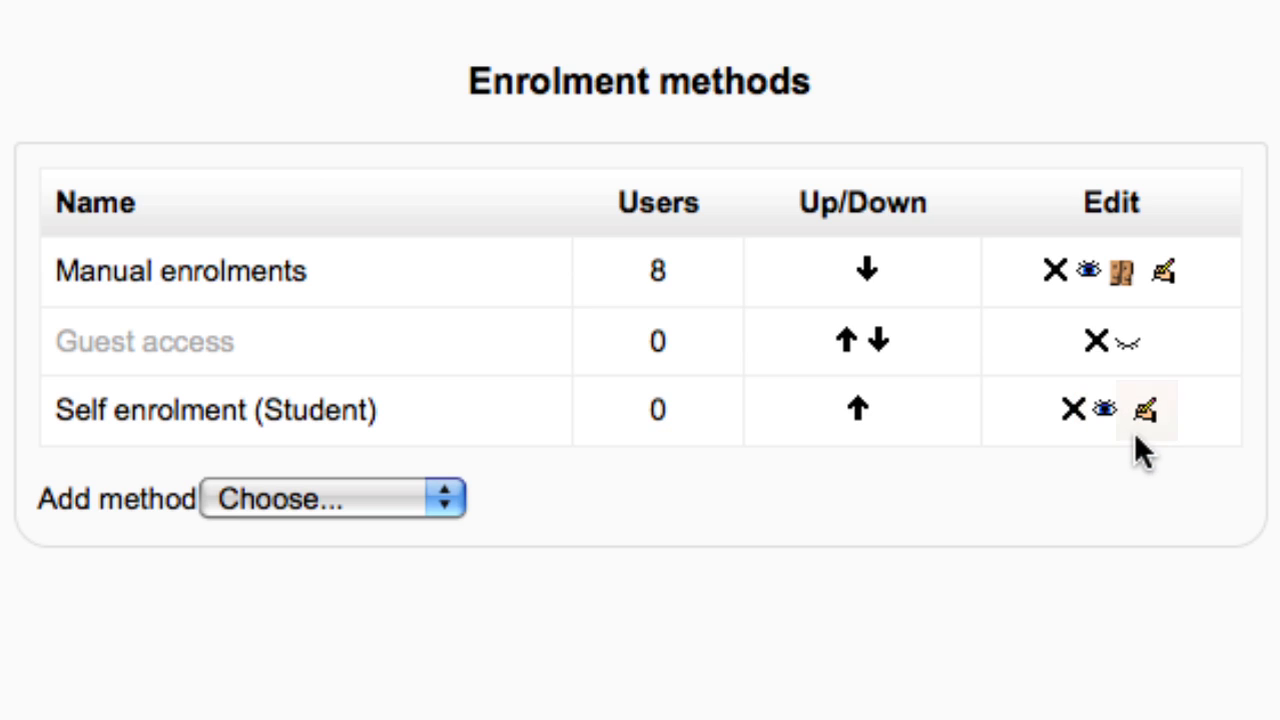
left_click(1144, 410)
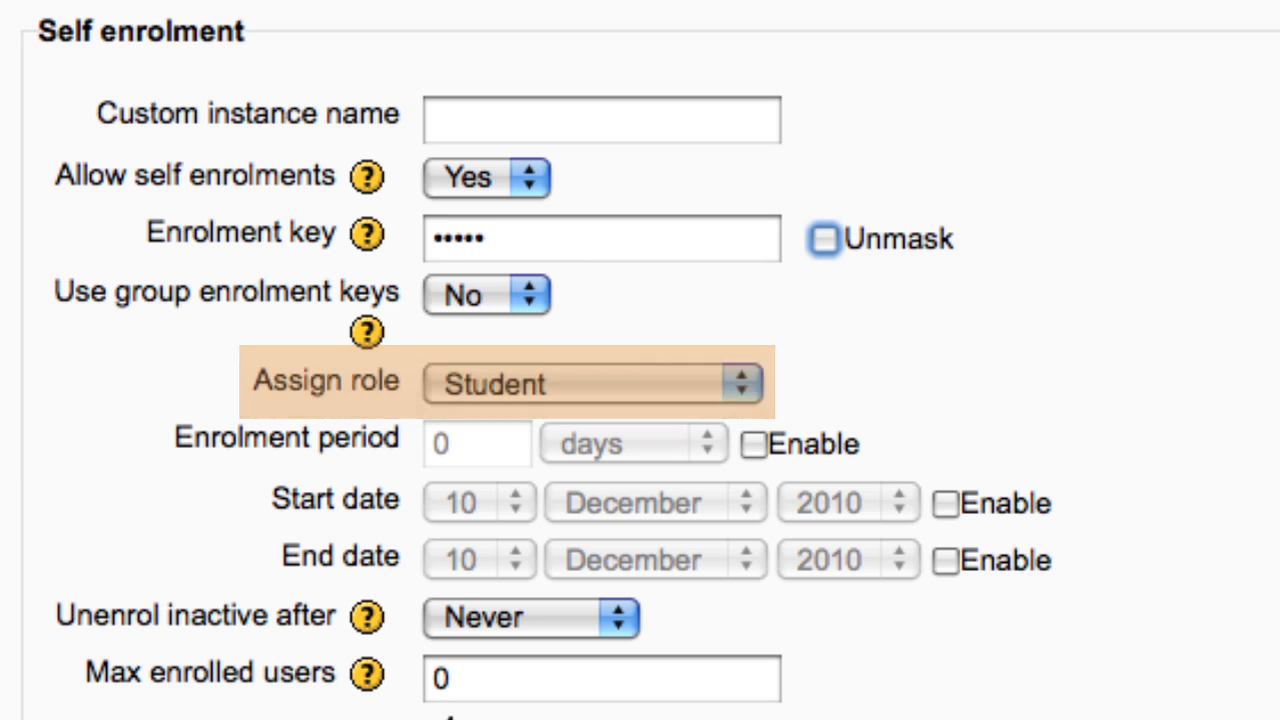